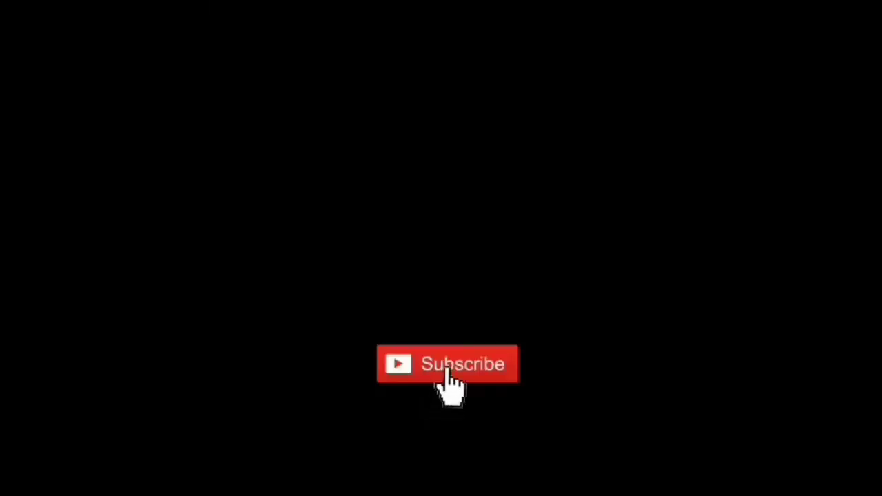
mouse_move(439, 413)
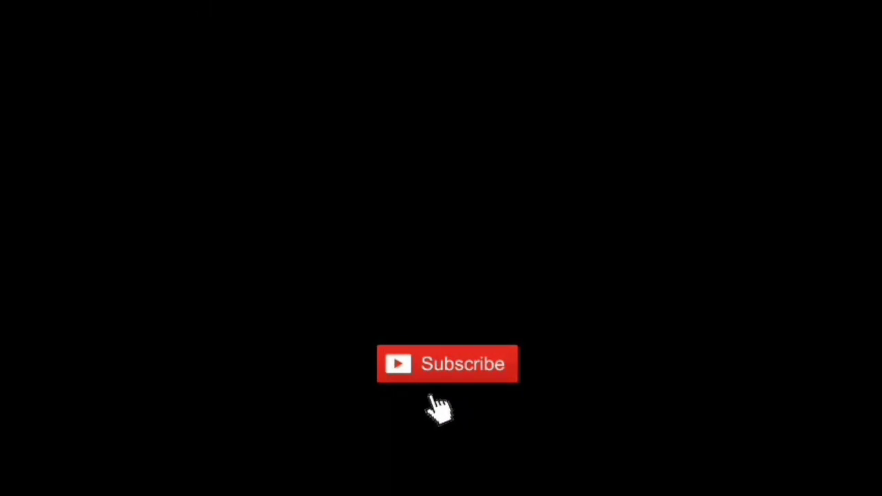
mouse_move(436, 416)
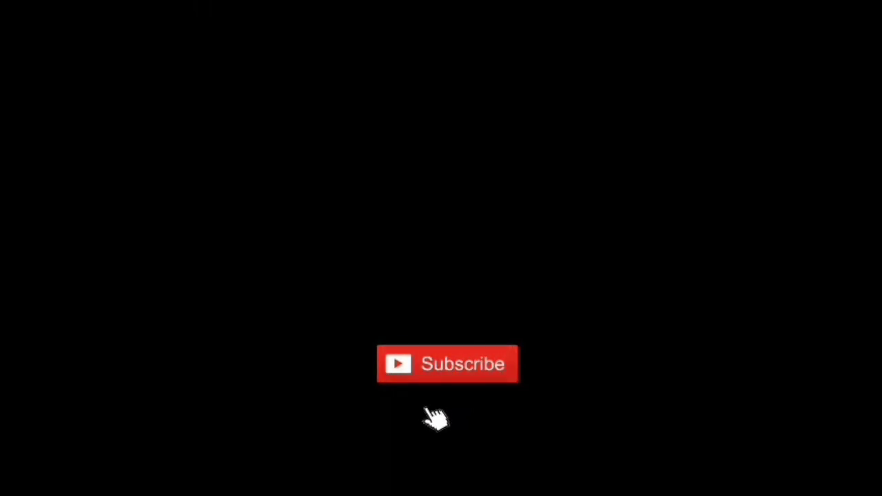